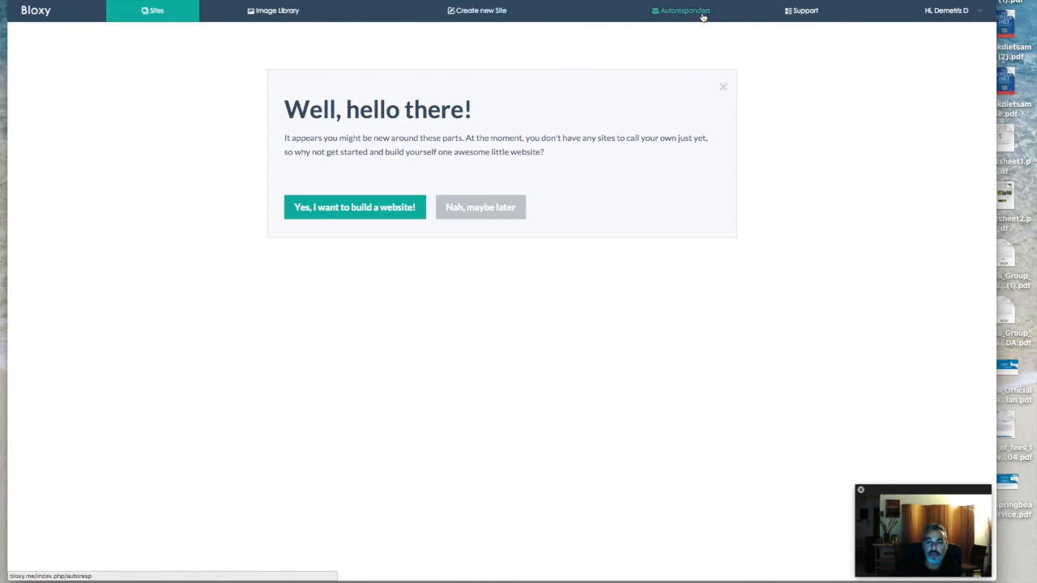
# Review the Autoresponders settings, then return to the Sites list showing My New Site.
pyautogui.click(684, 11)
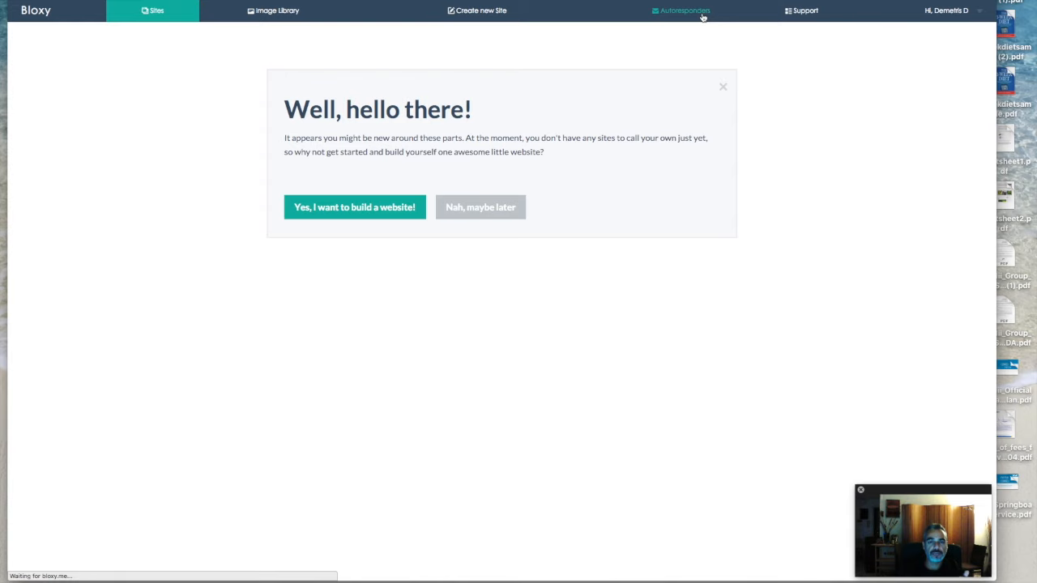
pyautogui.click(685, 10)
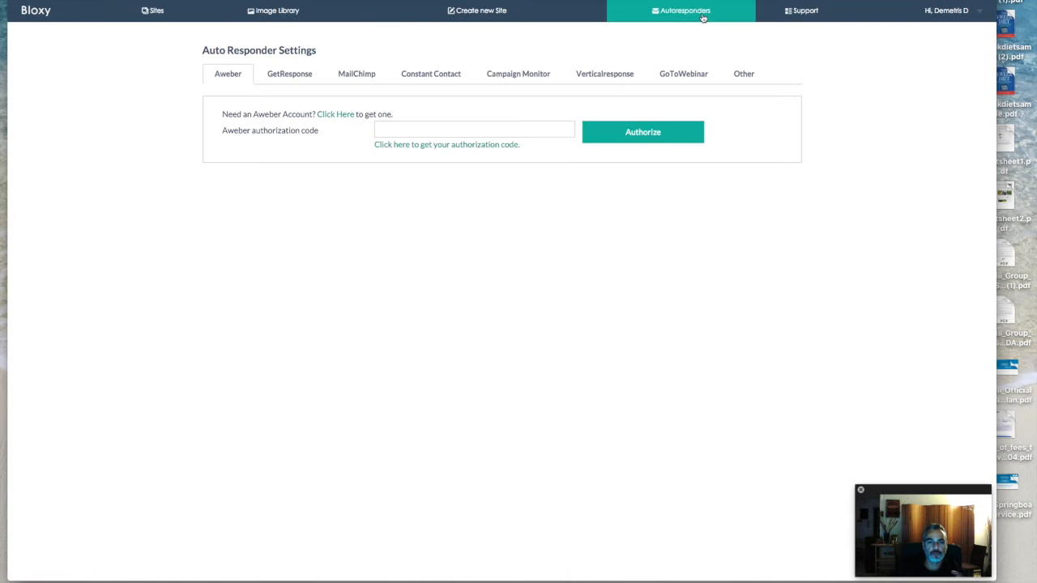
pyautogui.moveTo(659, 28)
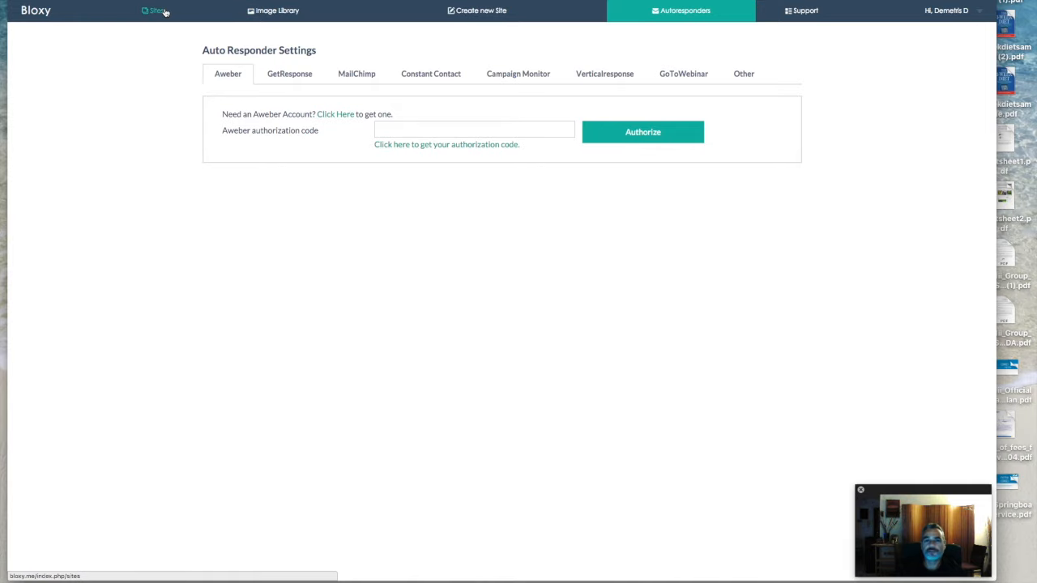
pyautogui.click(153, 10)
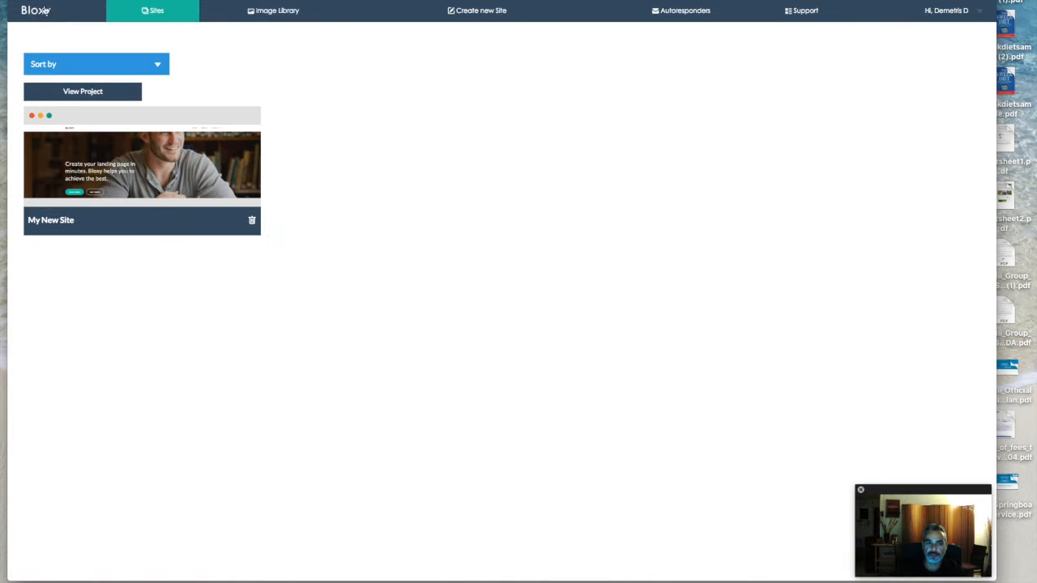
# Start a new site and filter the template gallery to the Landing Page category.
pyautogui.click(481, 11)
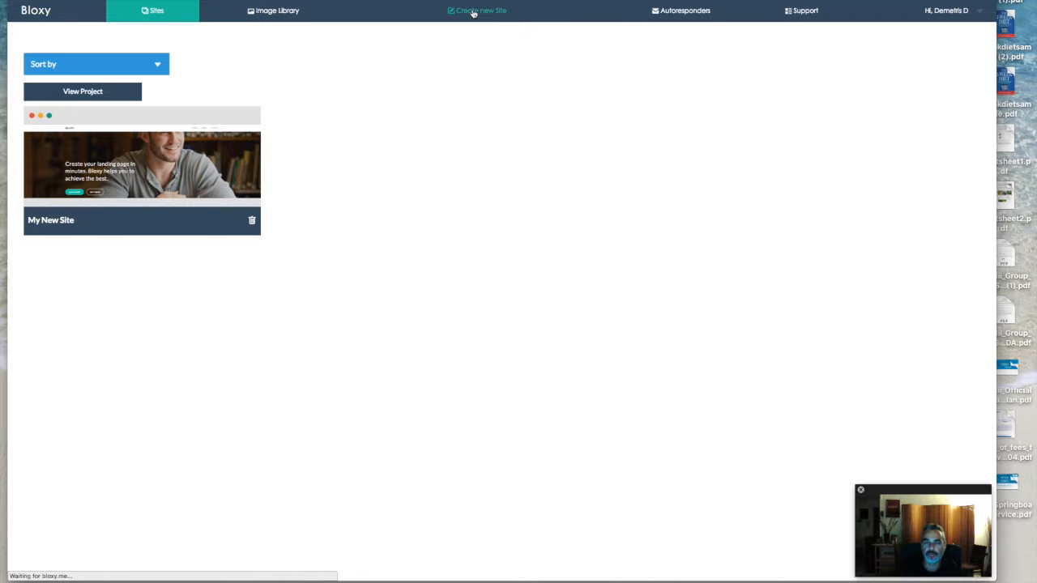
pyautogui.click(480, 10)
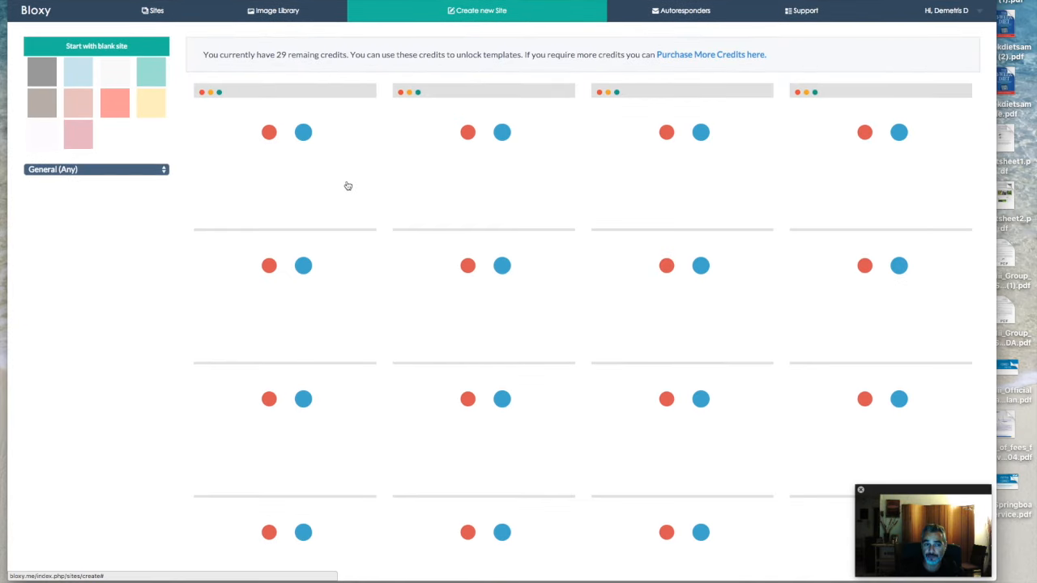
pyautogui.moveTo(146, 171)
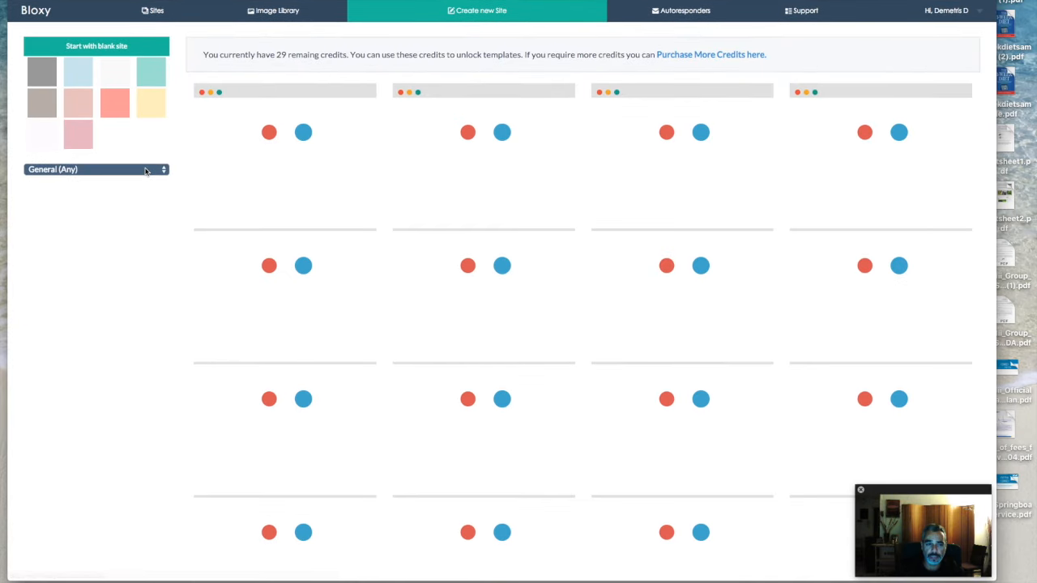
pyautogui.click(96, 168)
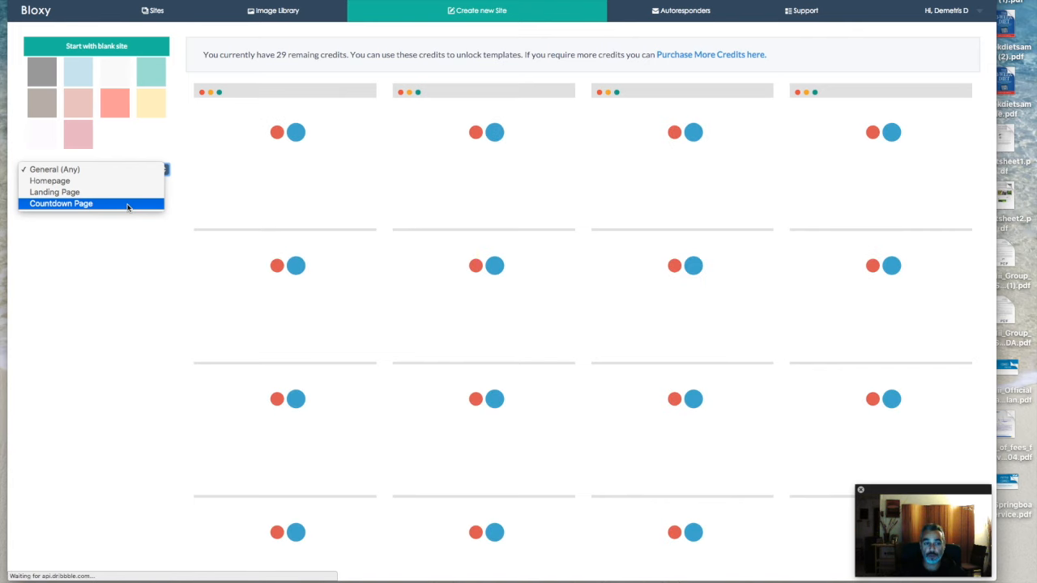
pyautogui.click(62, 203)
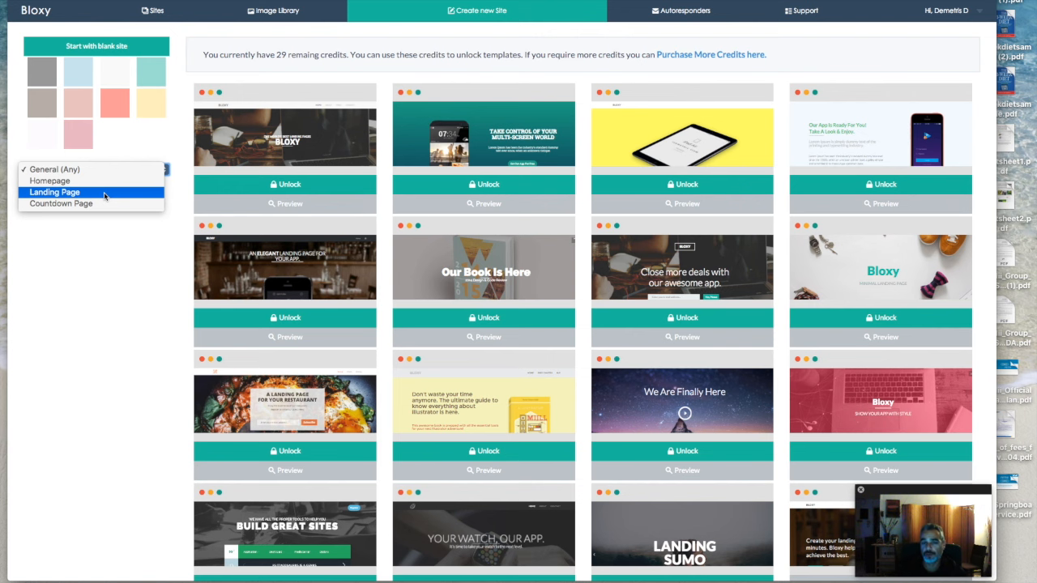
pyautogui.click(54, 191)
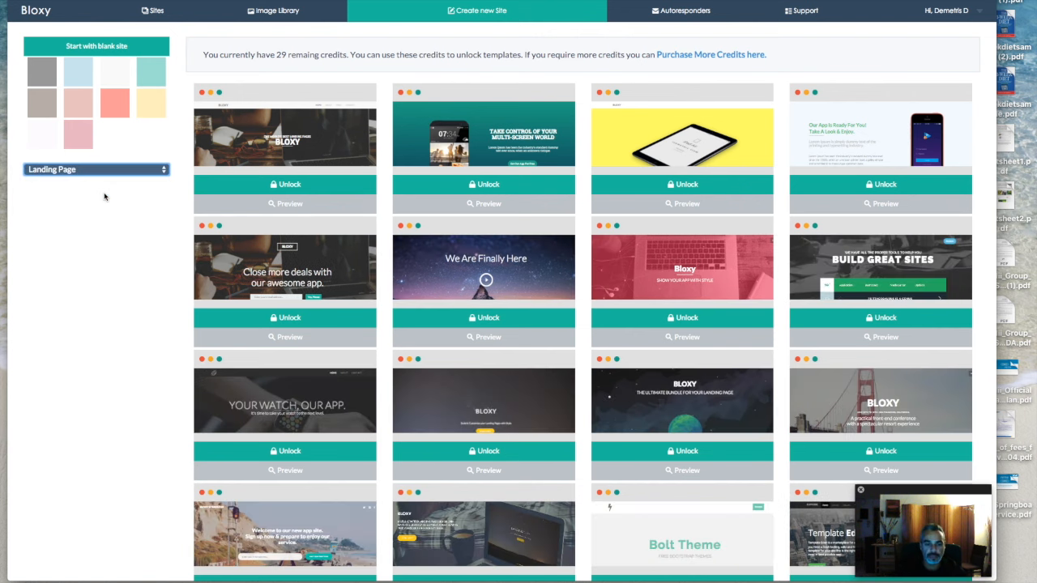
# Scroll the landing-page templates down to the We Are Finally Here template.
pyautogui.scroll(-3)
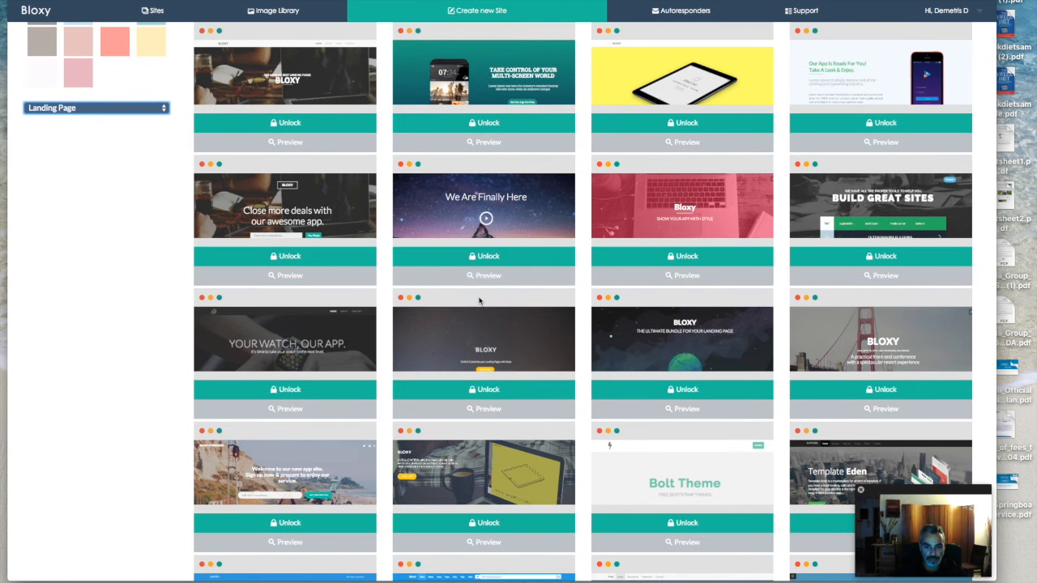
pyautogui.scroll(-3)
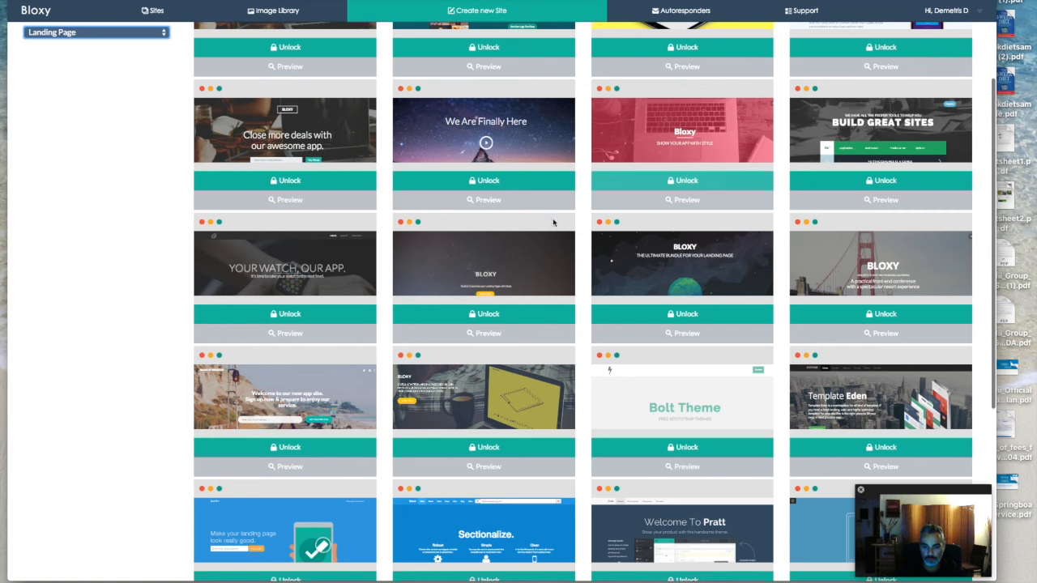
pyautogui.scroll(-3)
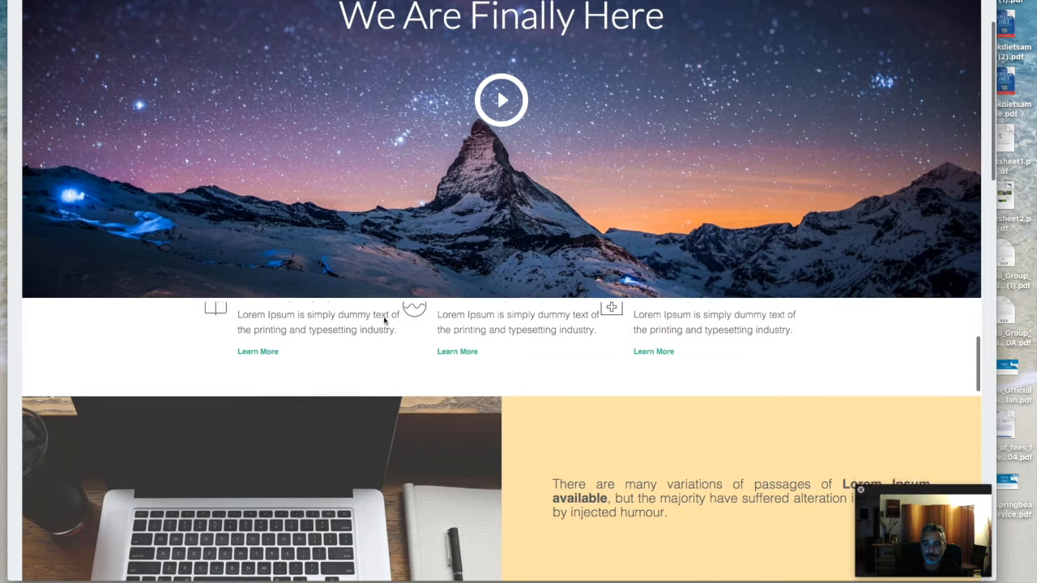
pyautogui.scroll(-3)
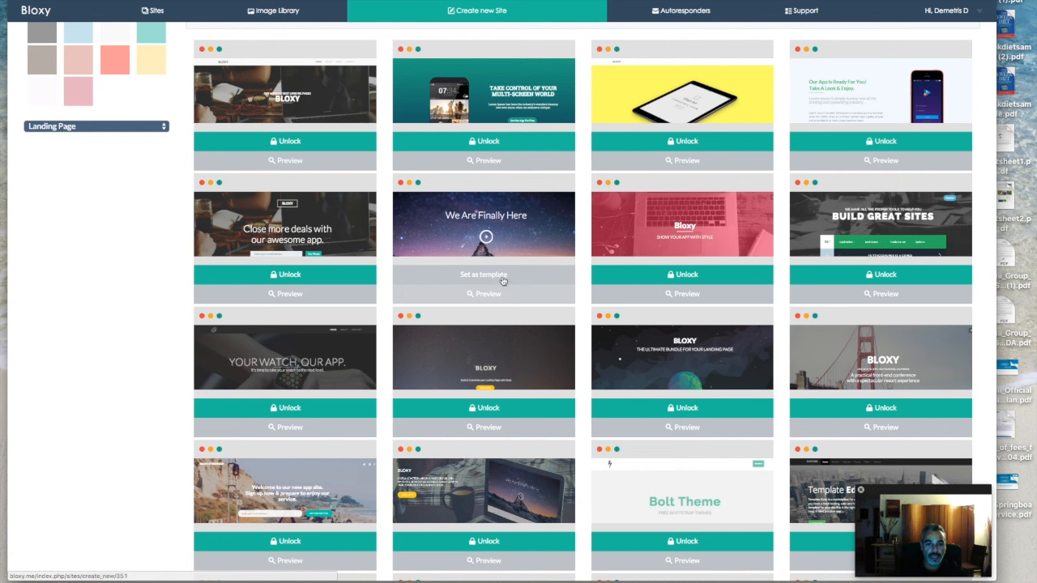
# Set We Are Finally Here as the template, opening My New Site in the editor.
pyautogui.click(484, 274)
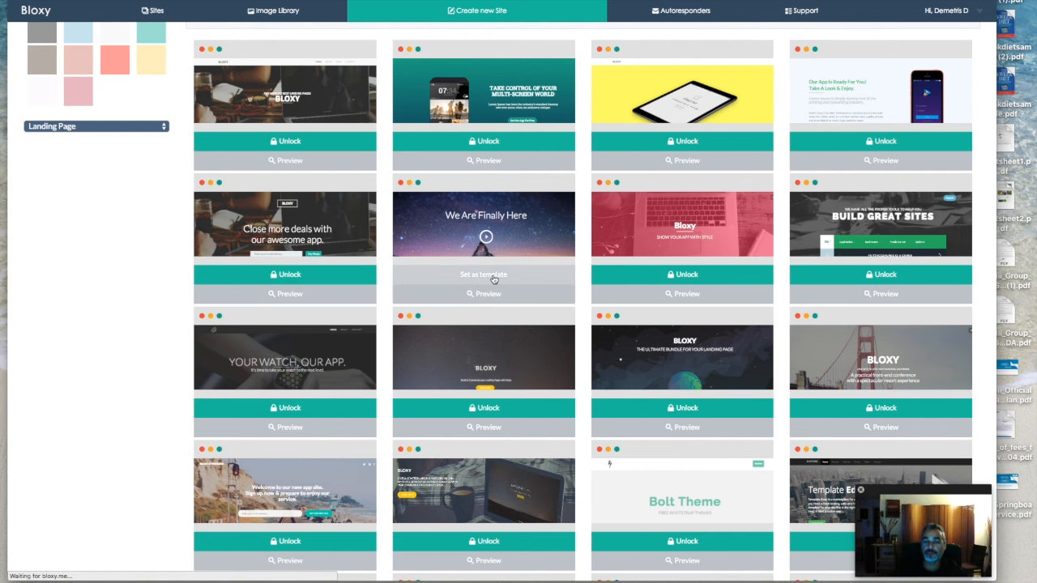
pyautogui.click(483, 274)
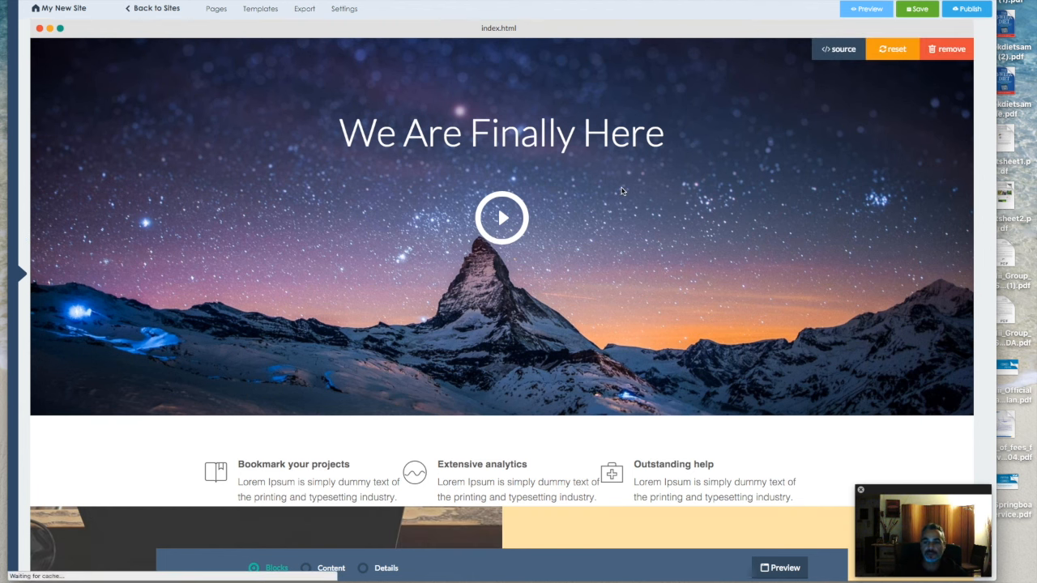
pyautogui.moveTo(511, 215)
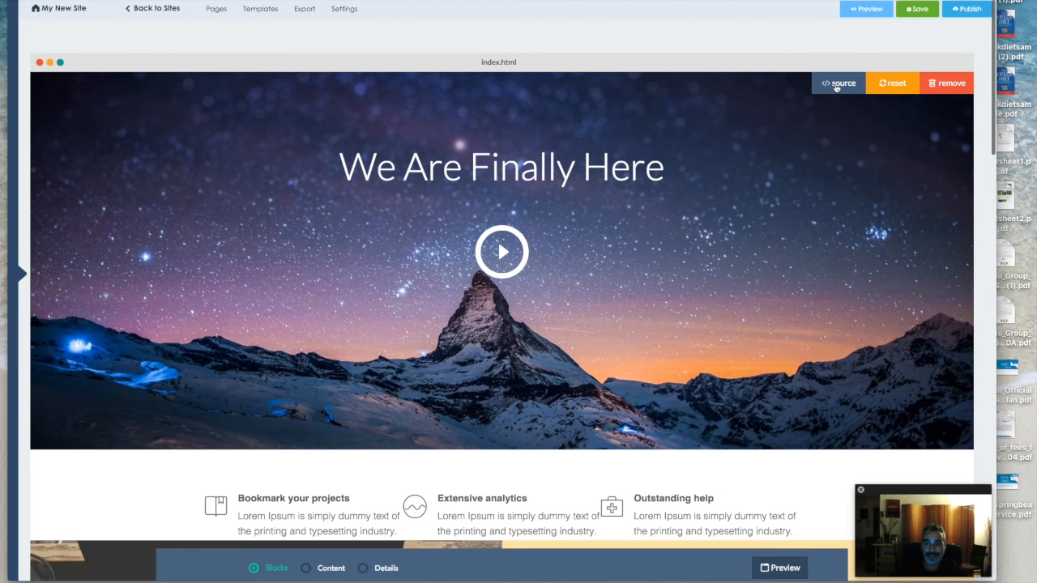
# Edit the hero headline source to 'We Are HERE DEMO RIGHT NOW LIVE' and save it.
pyautogui.click(837, 82)
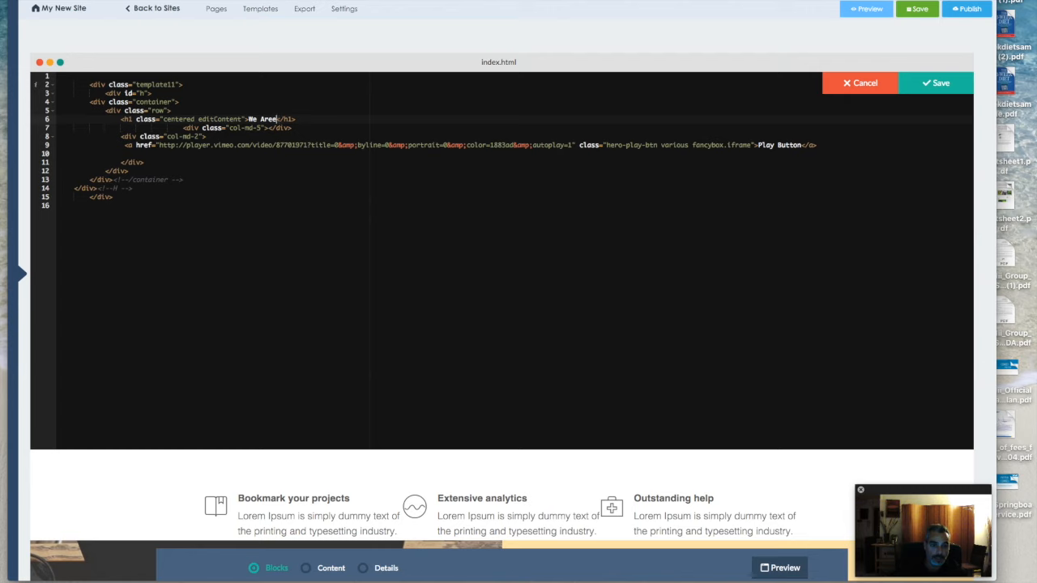
pyautogui.write('HERE D')
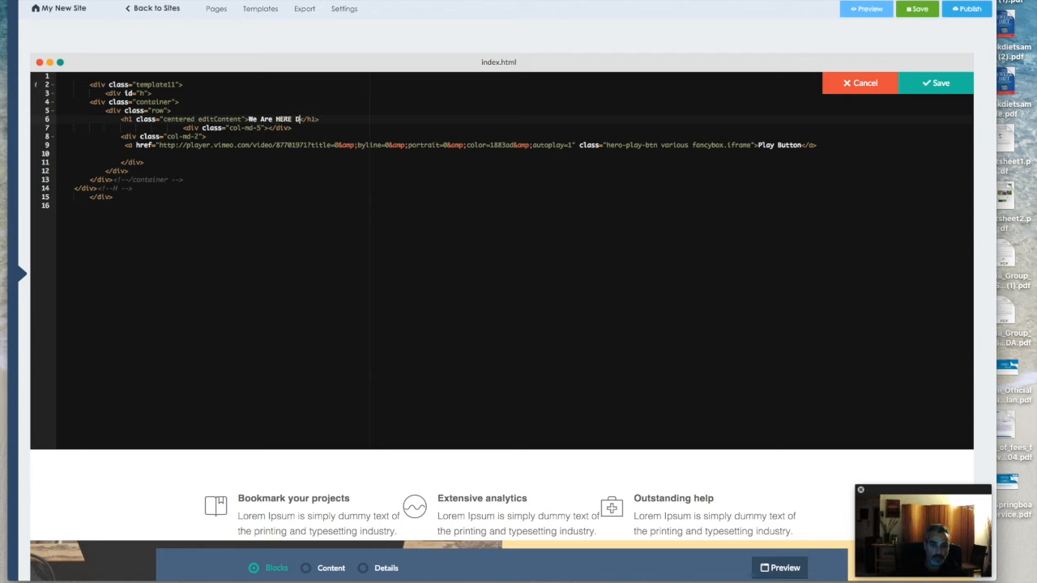
pyautogui.write('EMO RIGHT NOW LI')
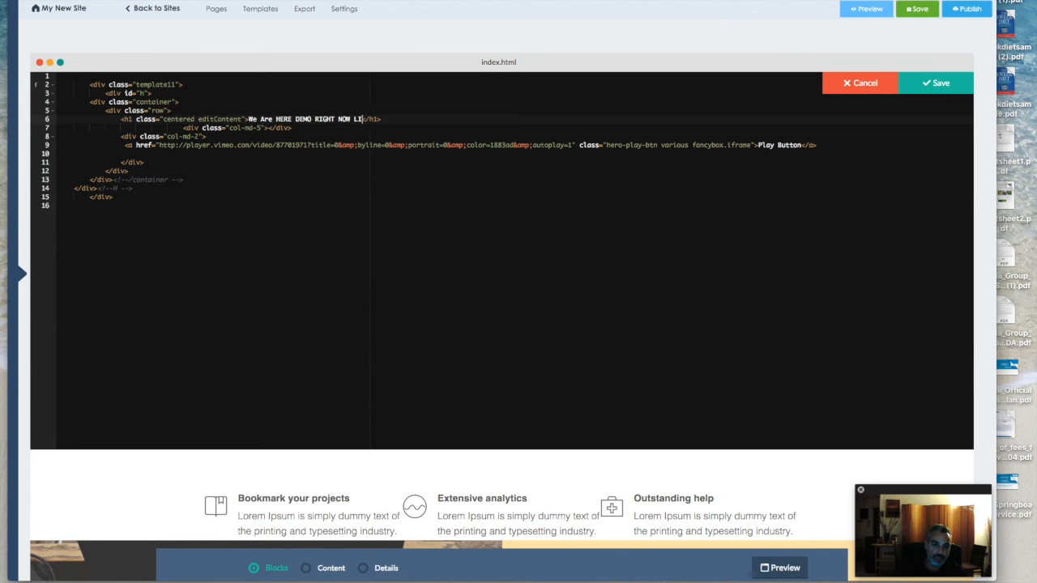
pyautogui.click(936, 83)
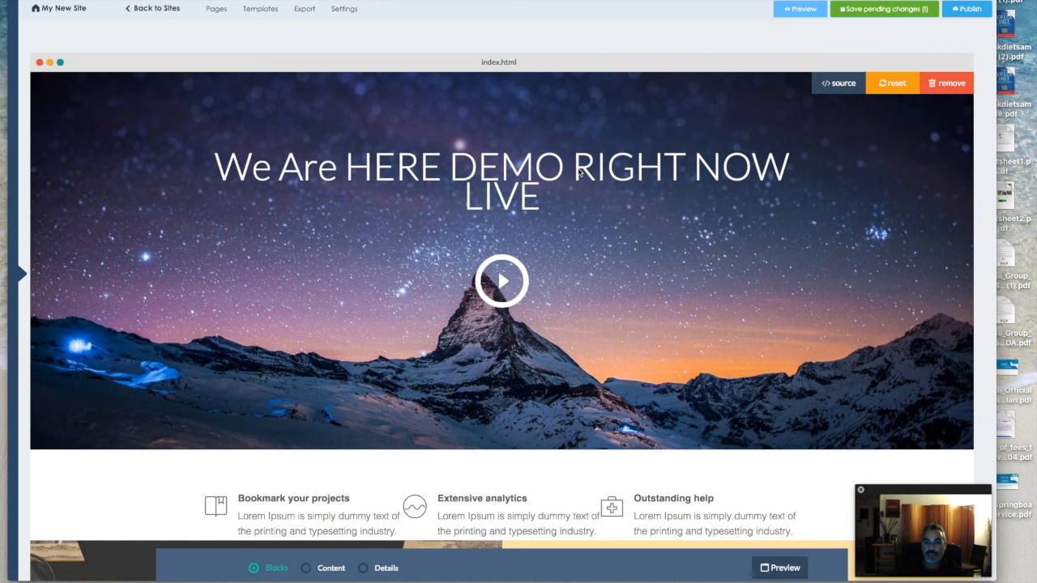
pyautogui.scroll(-3)
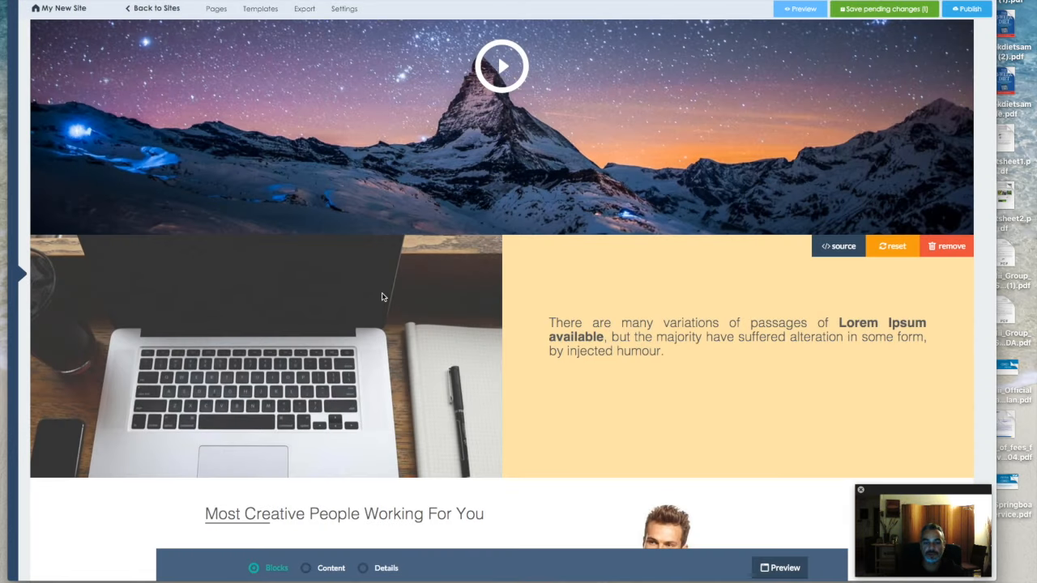
pyautogui.scroll(-3)
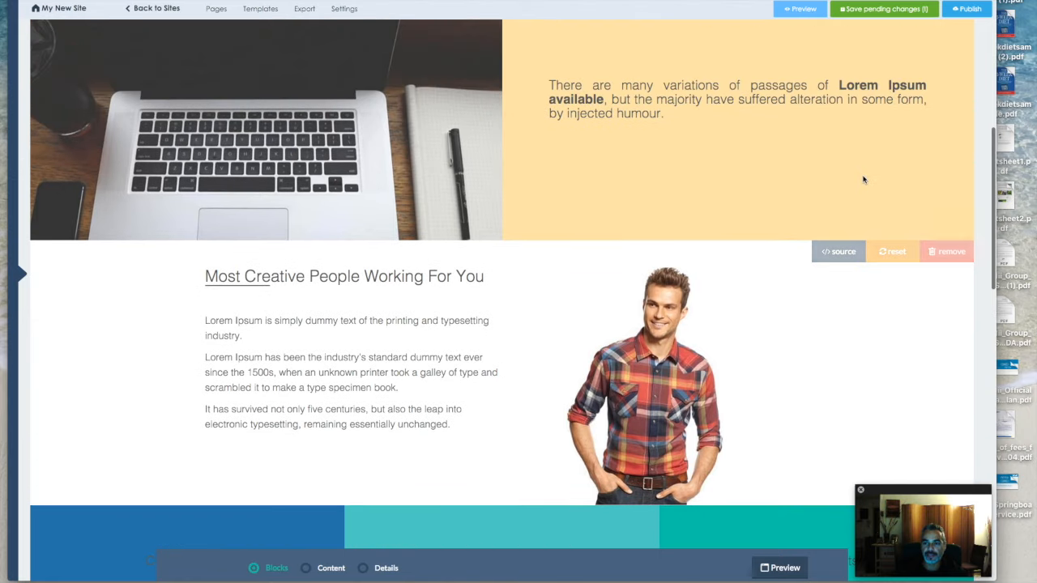
pyautogui.click(891, 251)
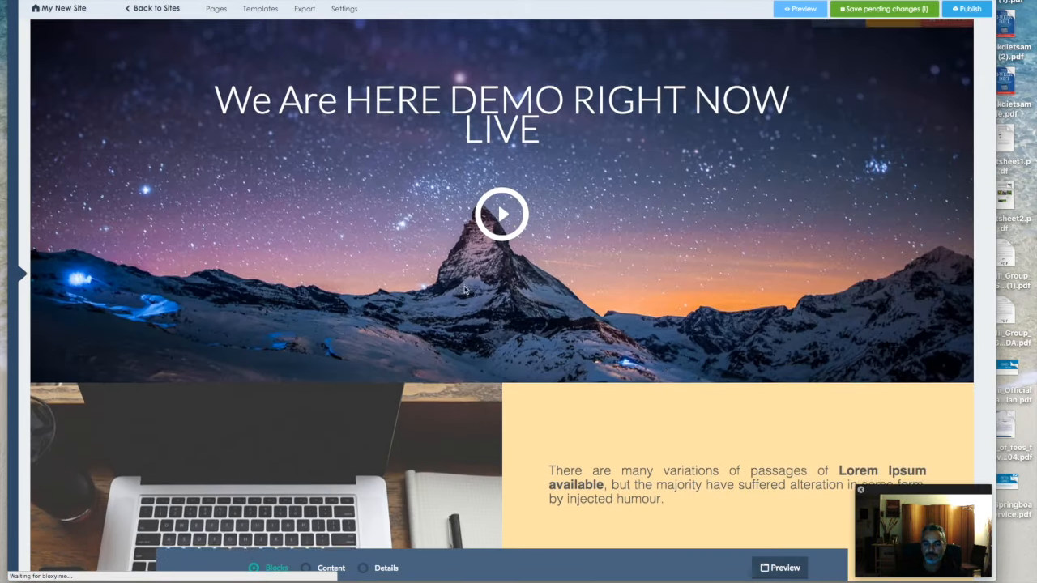
pyautogui.scroll(-3)
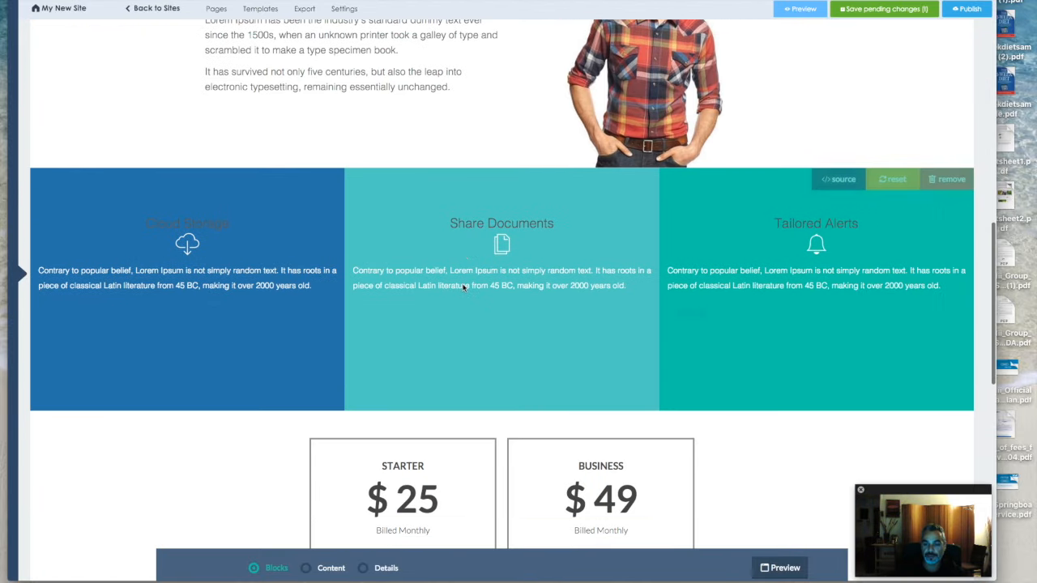
pyautogui.scroll(-3)
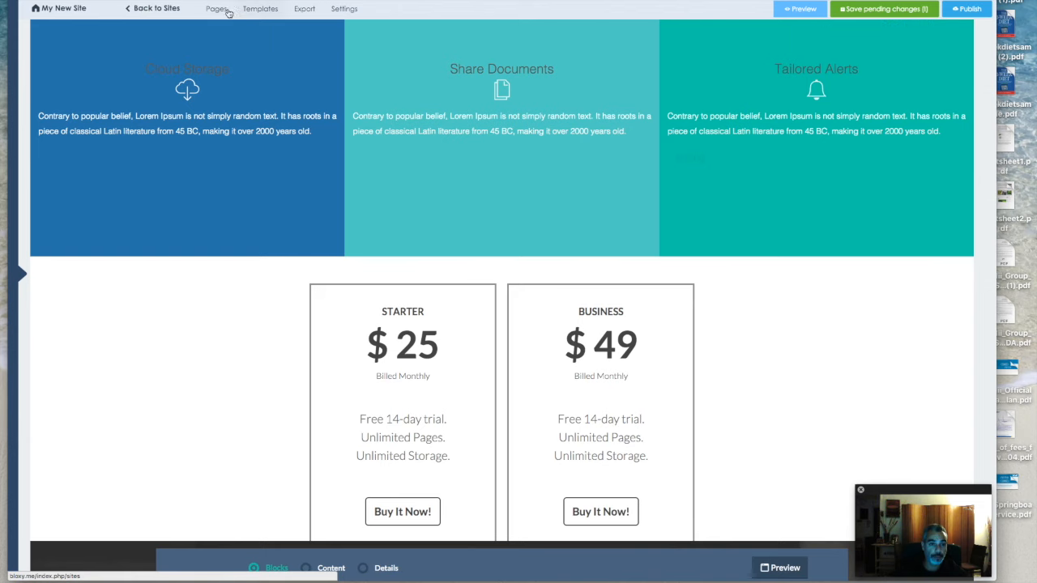
pyautogui.click(216, 9)
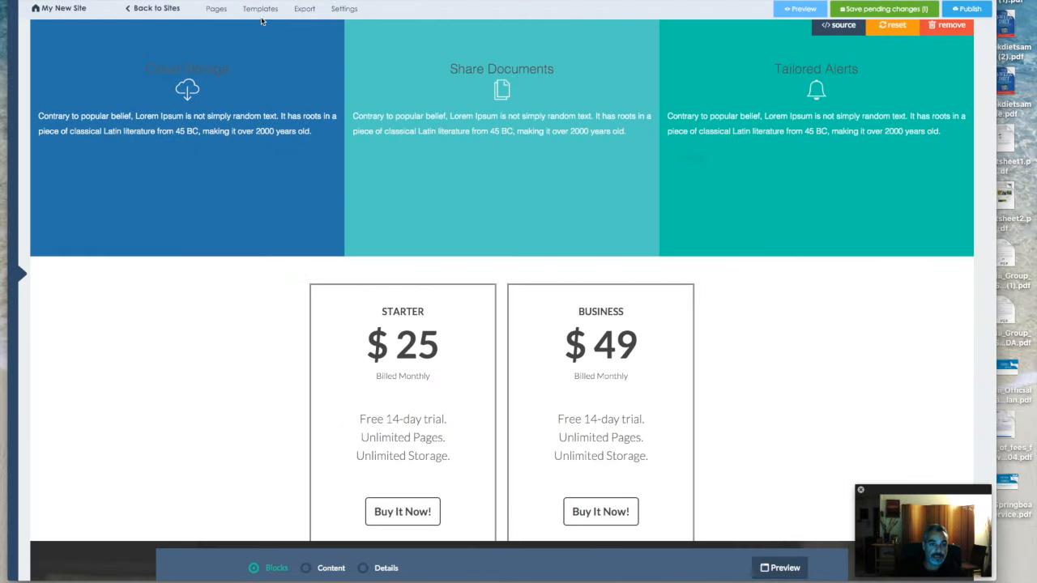
pyautogui.click(344, 9)
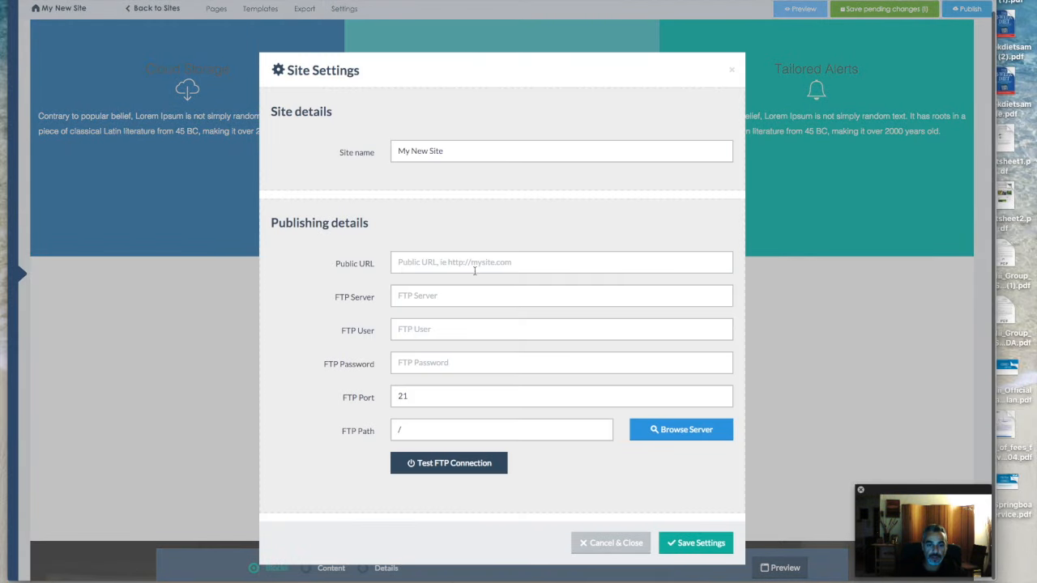
pyautogui.click(561, 262)
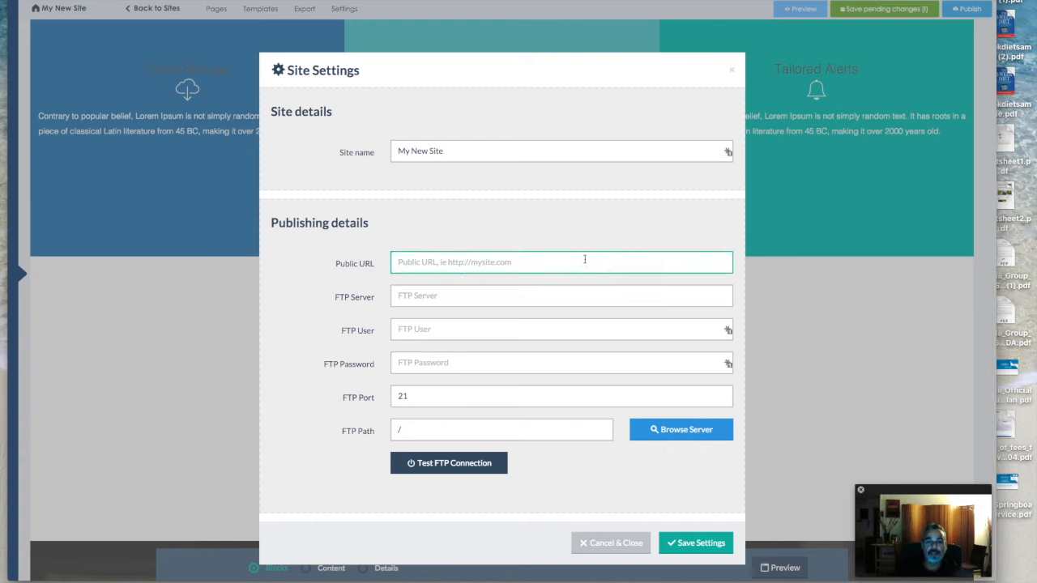
pyautogui.click(561, 261)
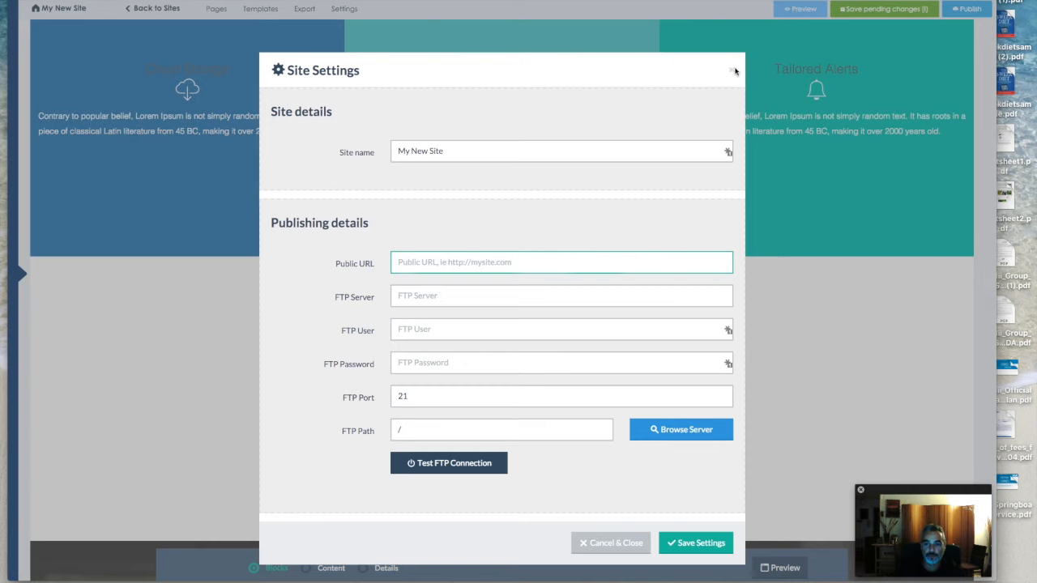
pyautogui.click(735, 71)
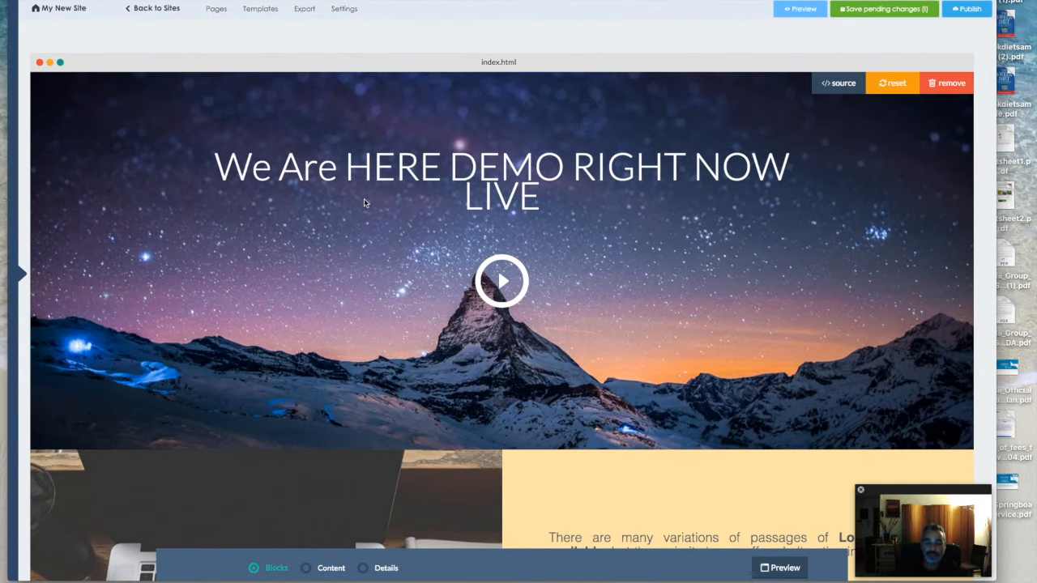
# Scroll down to the yellow text block below the hero.
pyautogui.scroll(-3)
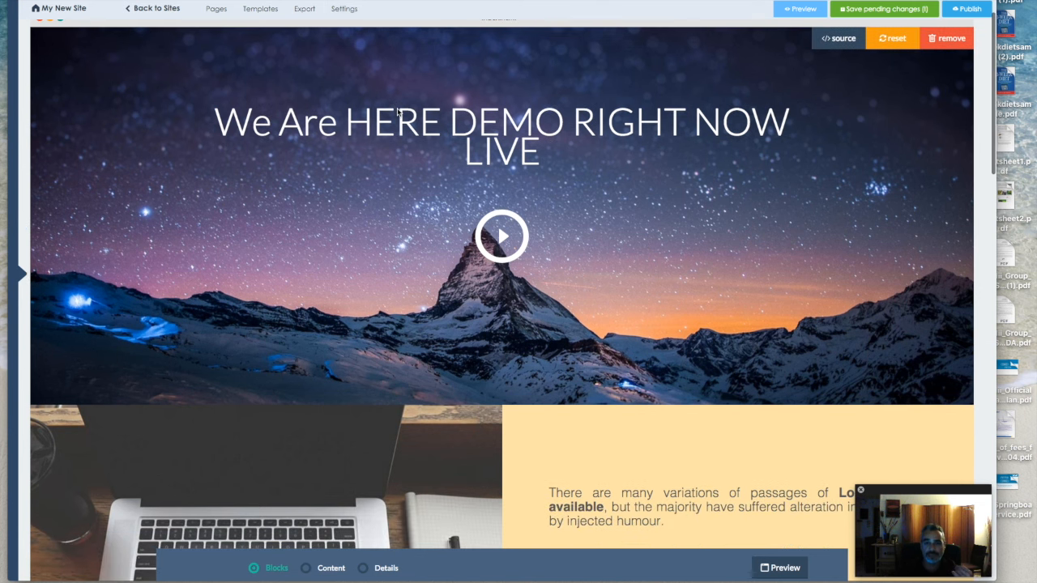
pyautogui.scroll(-3)
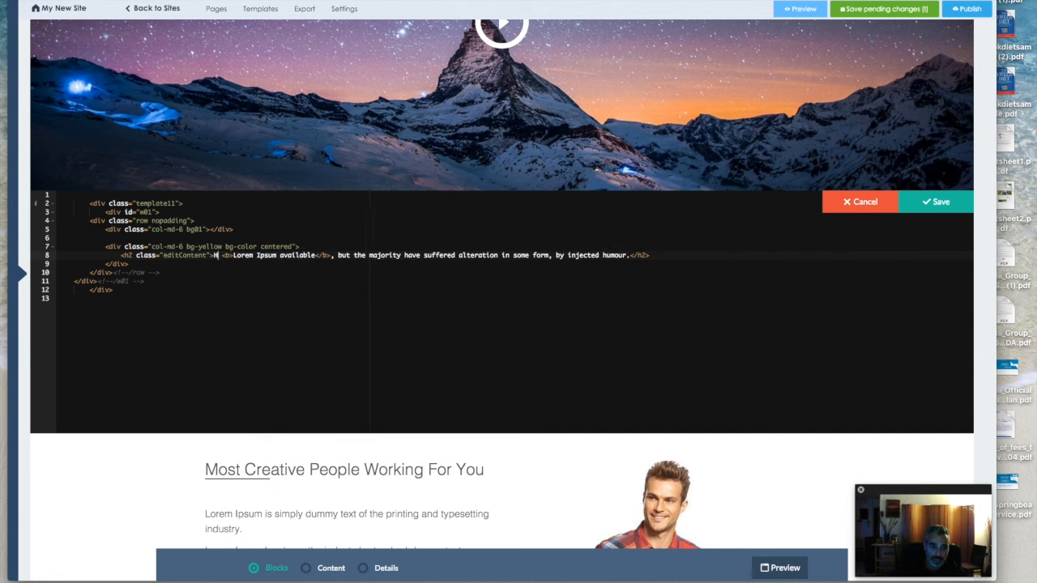
# Begin the yellow block's h2 with 'HI IM DEMETRIS! living a flip flop life!' and save it.
pyautogui.write('HI IM DEMETRIS! :)')
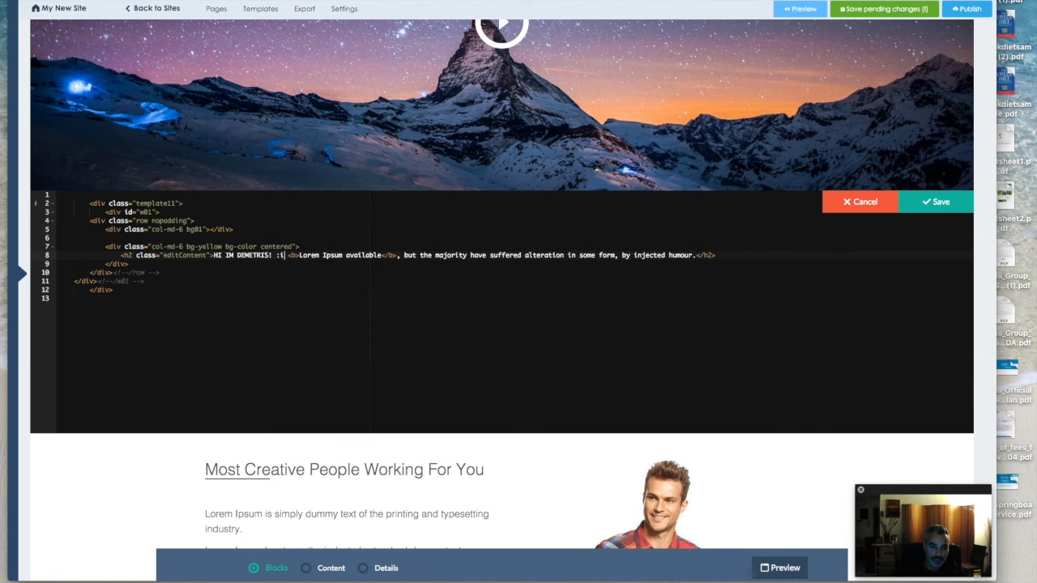
pyautogui.write('lip flop life')
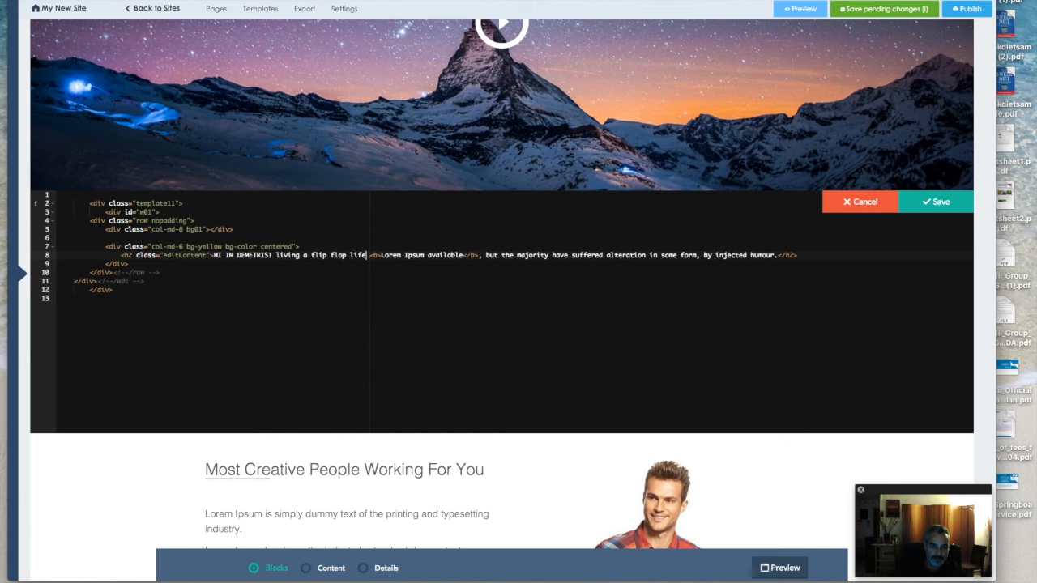
pyautogui.click(936, 201)
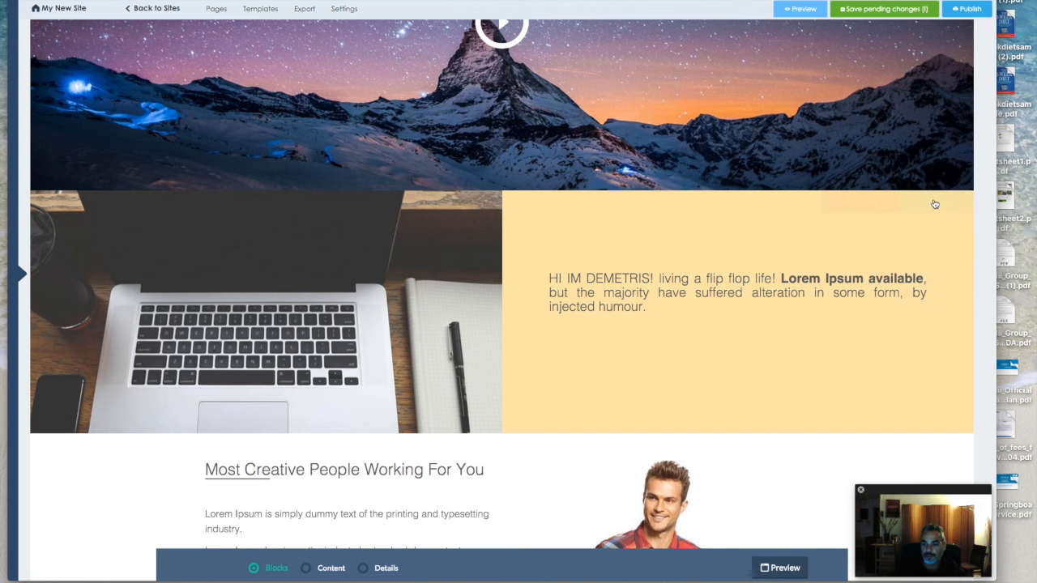
# Scroll the page after removing the laptop photo and yellow text block.
pyautogui.scroll(-3)
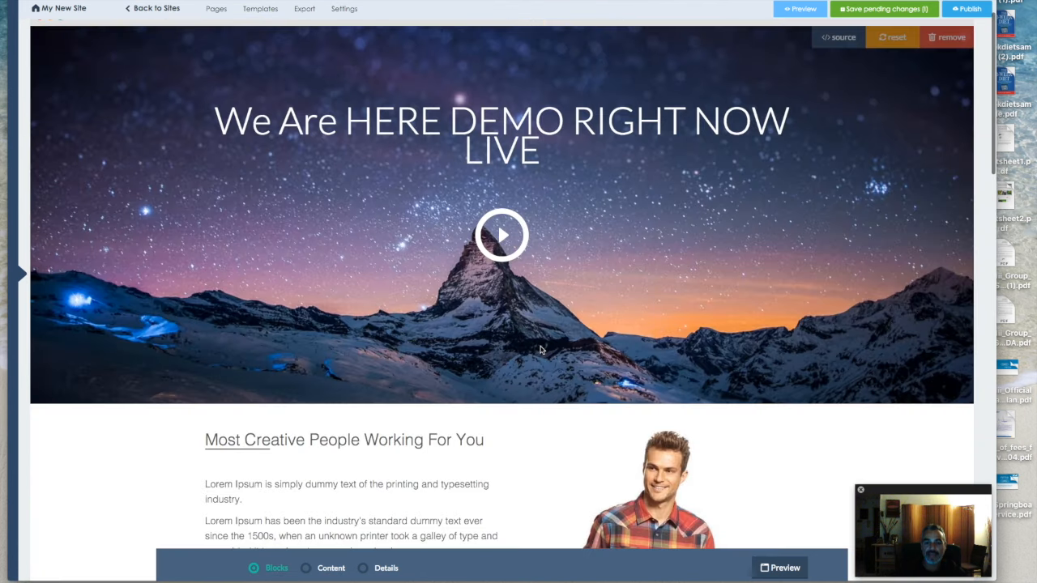
pyautogui.scroll(-3)
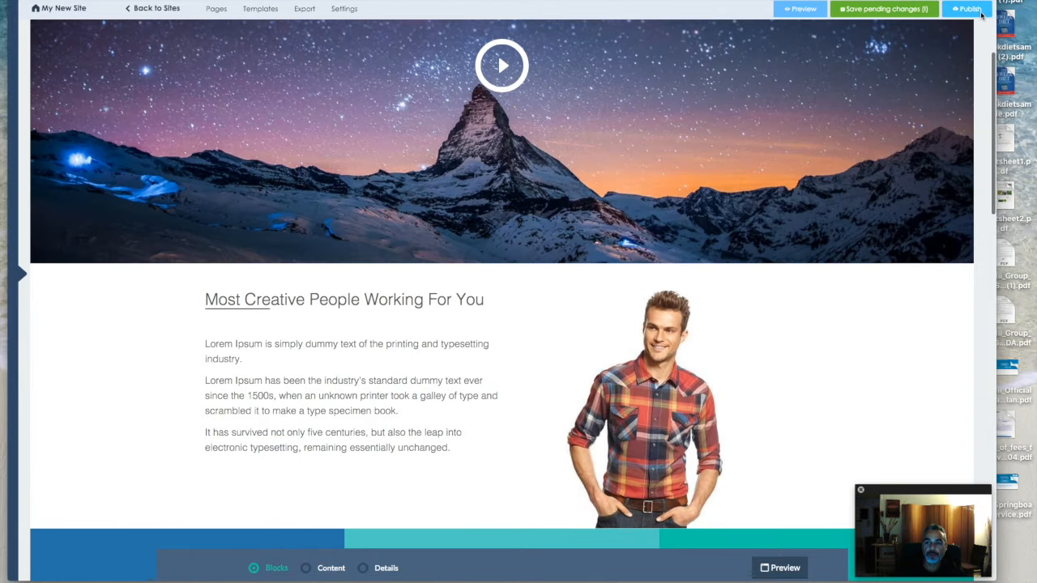
# Bring up the Publish your site dialog, which warns pending changes must be saved first.
pyautogui.click(966, 9)
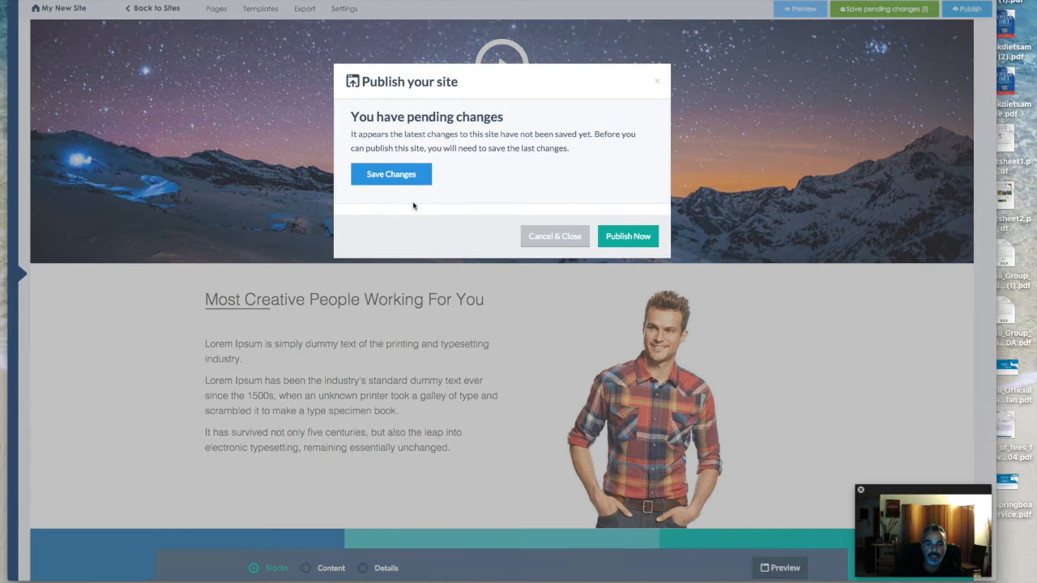
pyautogui.moveTo(417, 204)
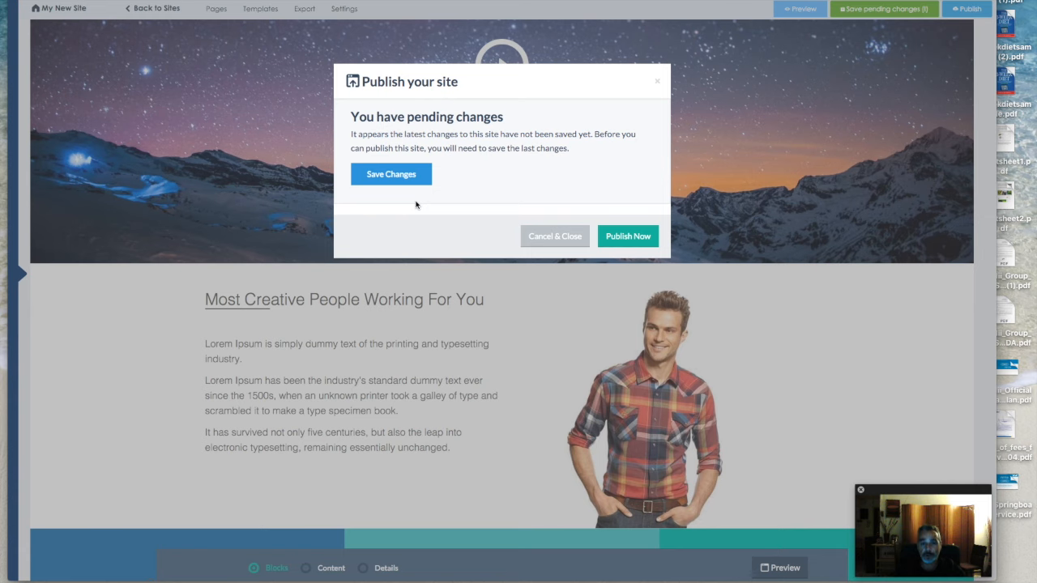
pyautogui.moveTo(411, 208)
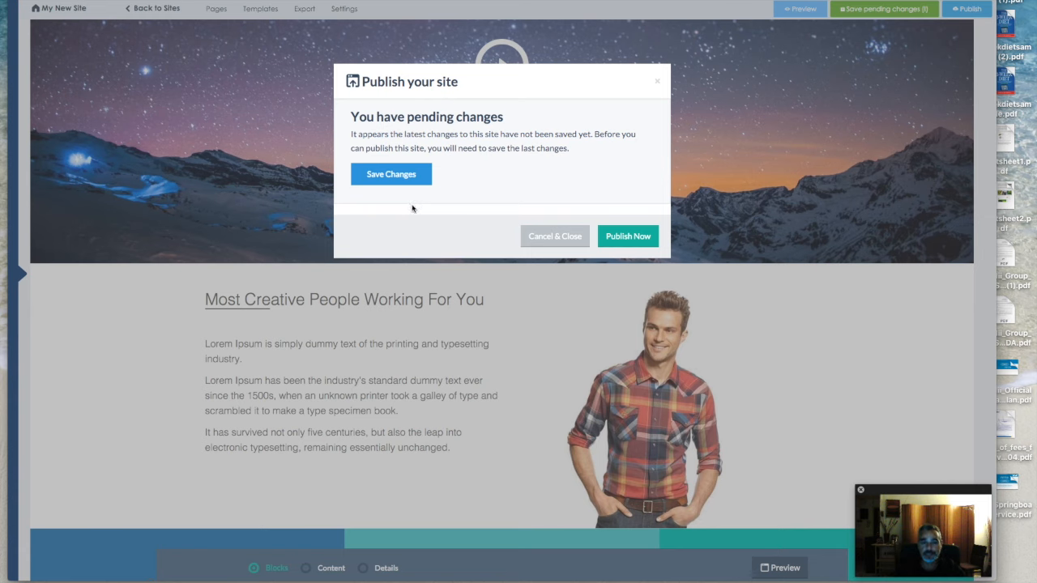